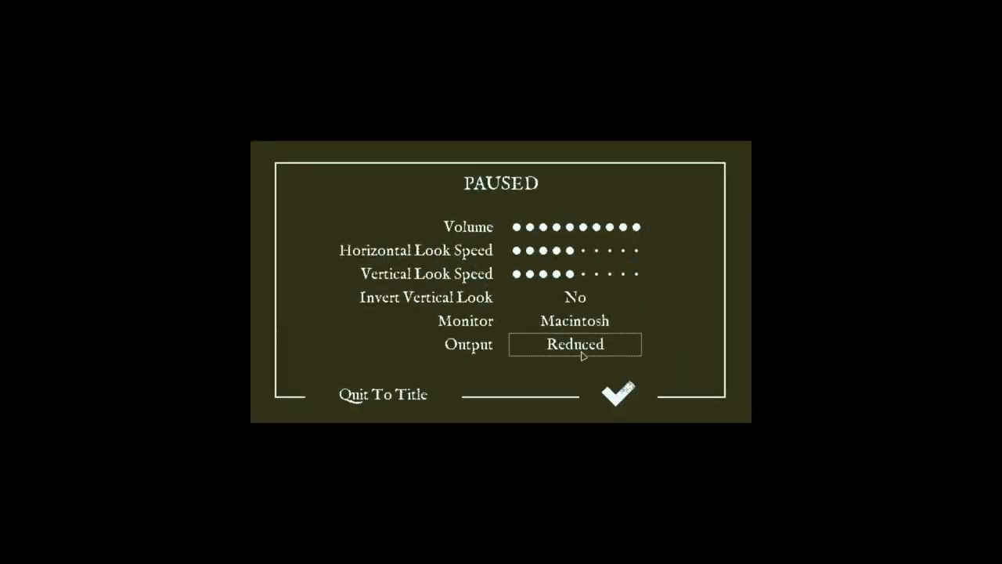
Continue past the End of Demo screen into the logbook's crew manifest
{"action": "left_click", "coordinate": [617, 394]}
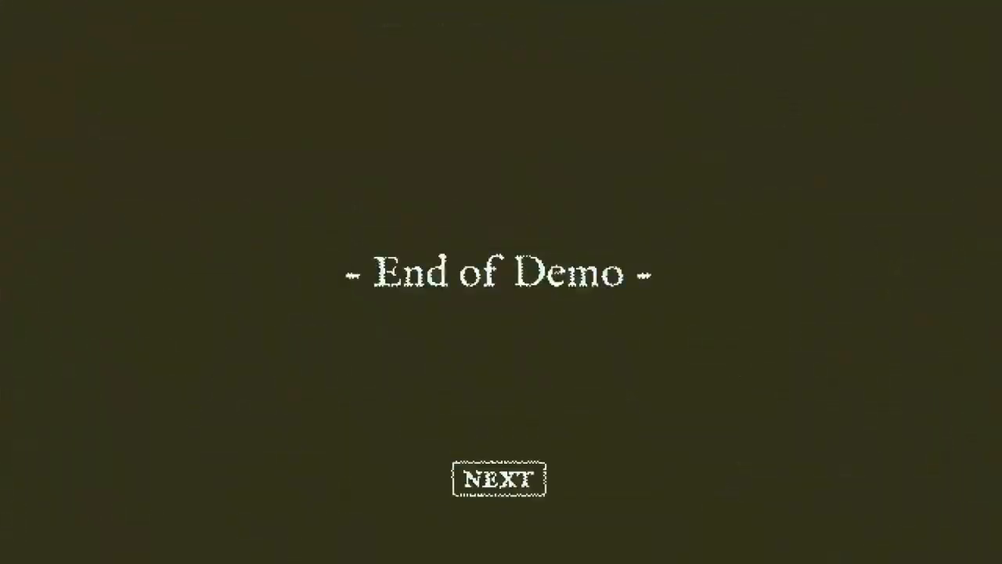
{"action": "left_click", "coordinate": [498, 479]}
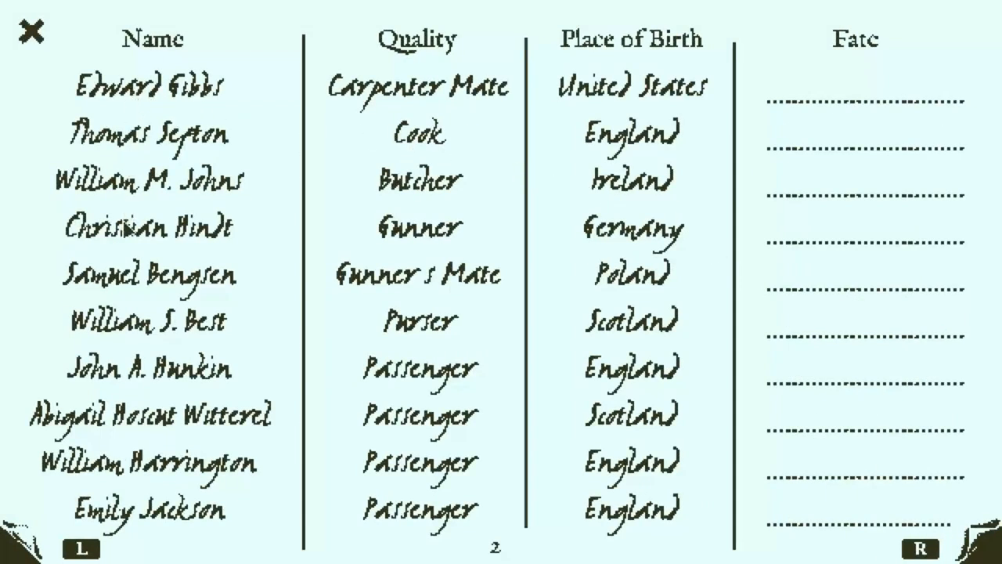
Show the crew list's first page, with Captain Robert Witterel's fate as Suicide, Gun
{"action": "left_click", "coordinate": [920, 534]}
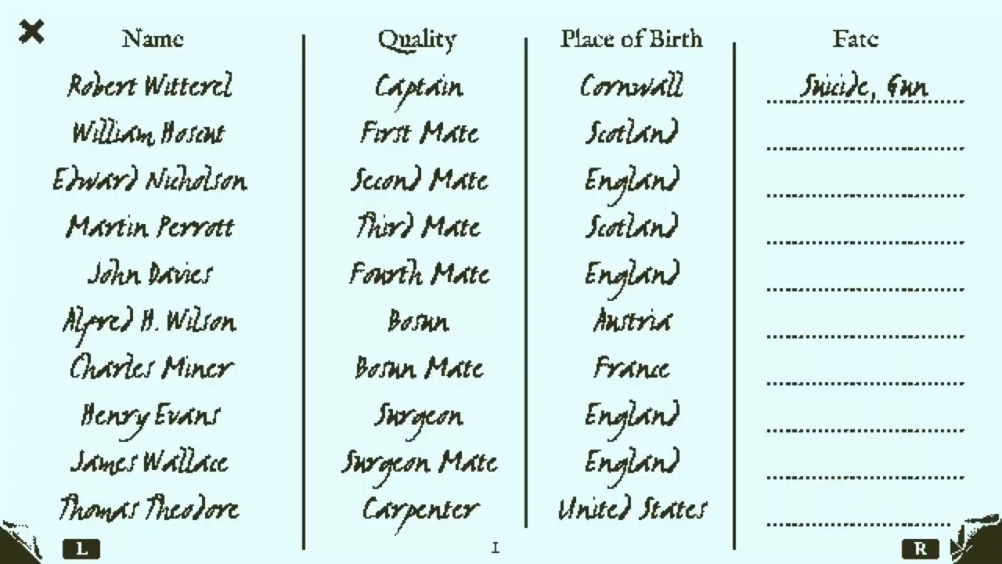
{"action": "left_click", "coordinate": [30, 34]}
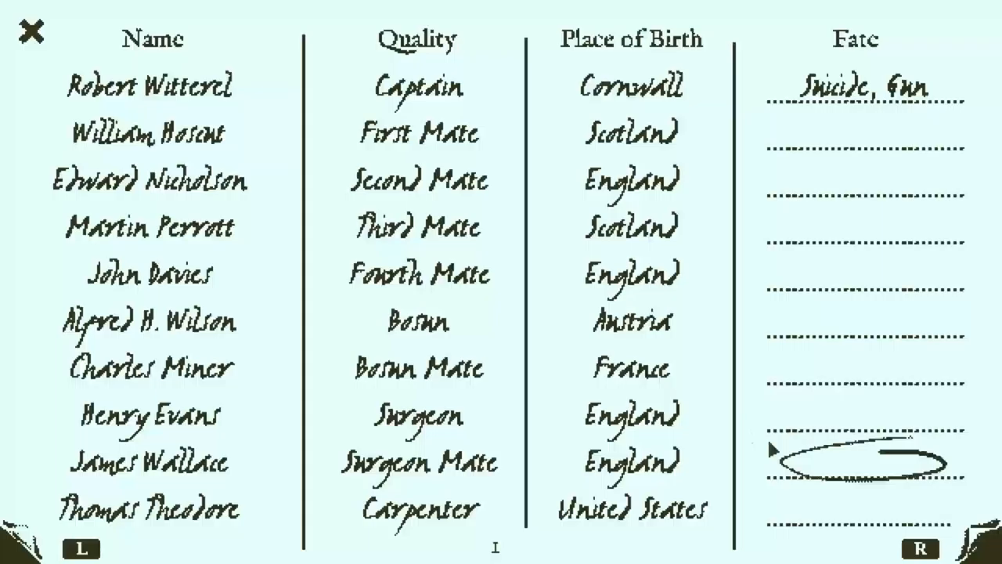
{"action": "left_click", "coordinate": [917, 545]}
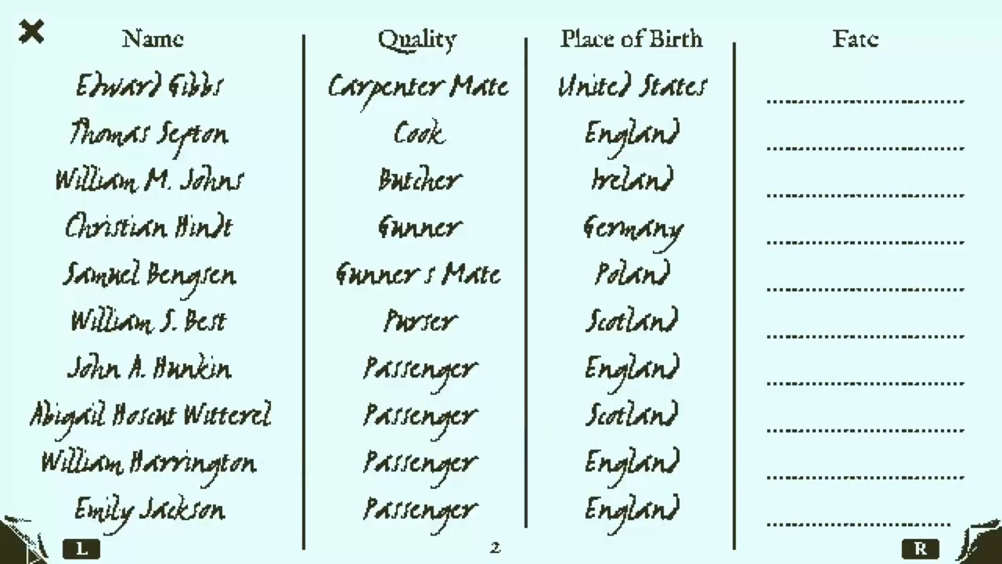
{"action": "left_click", "coordinate": [78, 548]}
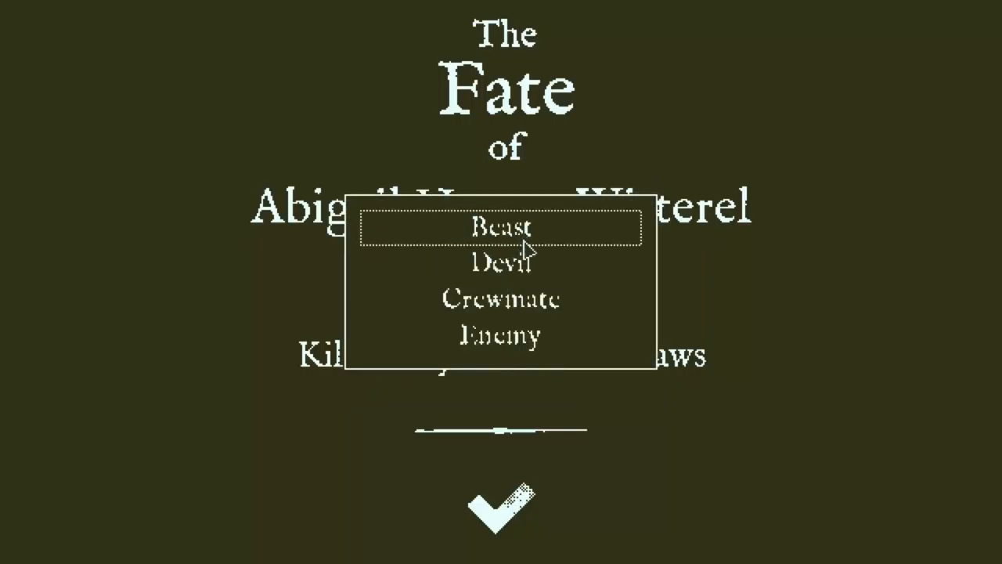
Choose Beast as Abigail's killer, revealing its weapons from Claws to Constriction
{"action": "key", "text": "down"}
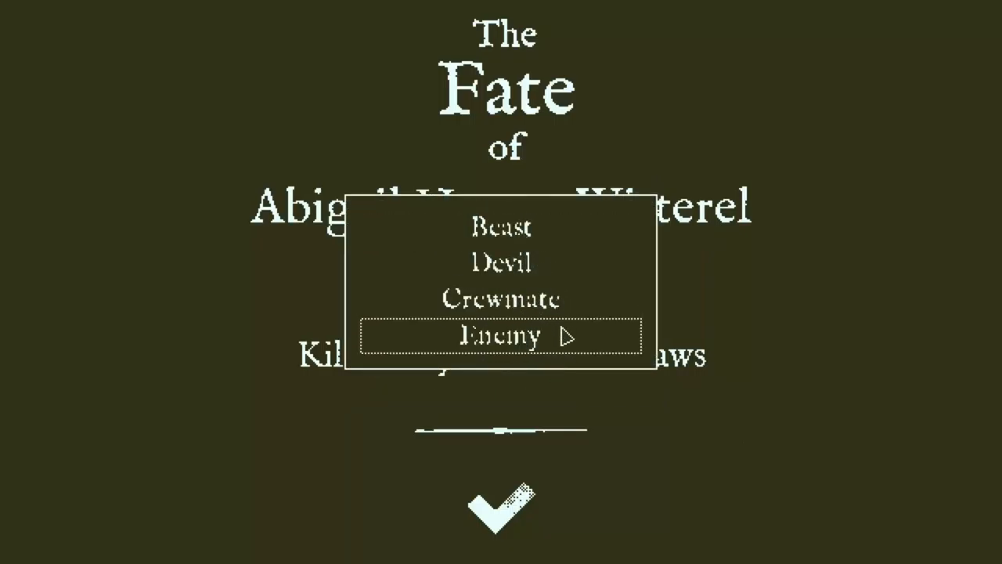
{"action": "left_click", "coordinate": [501, 337]}
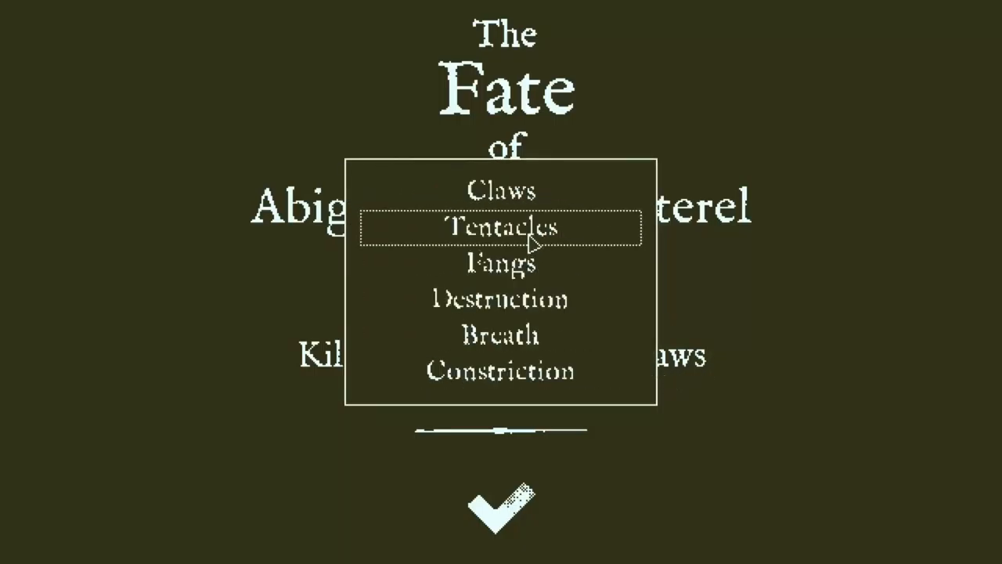